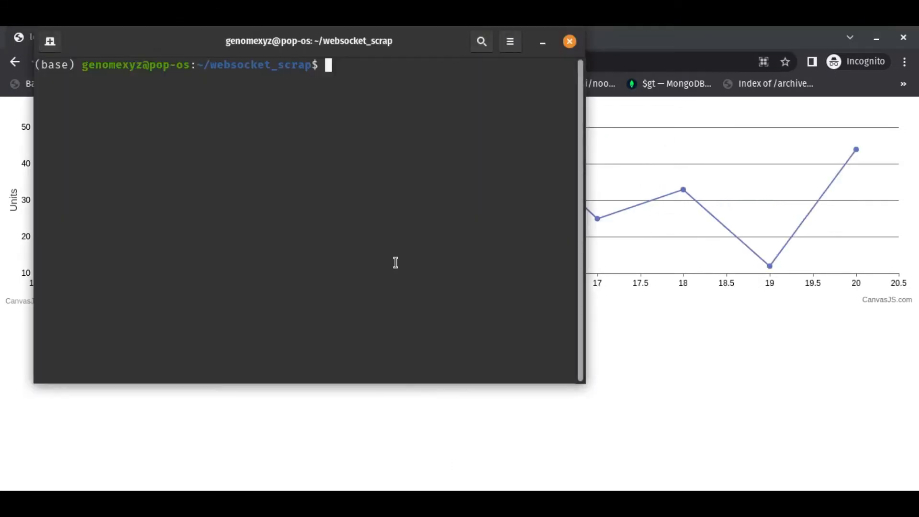
text(curl)
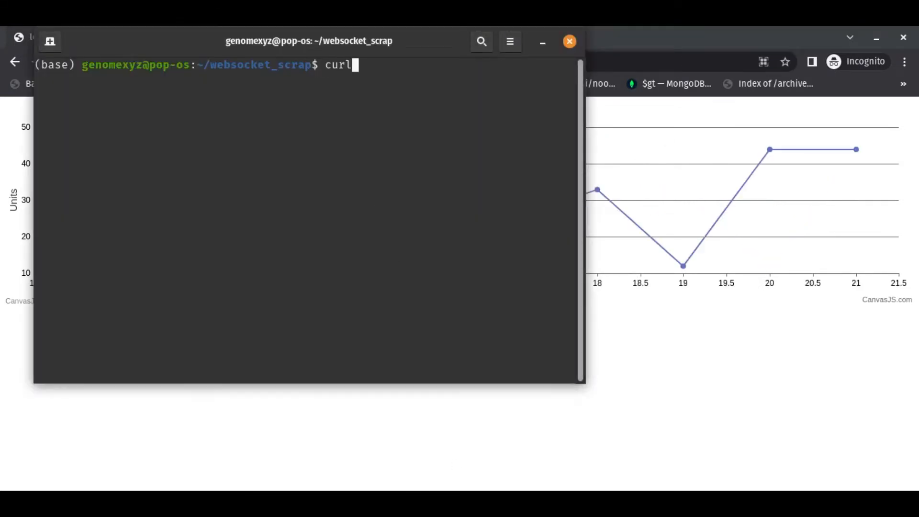
right_click(315, 114)
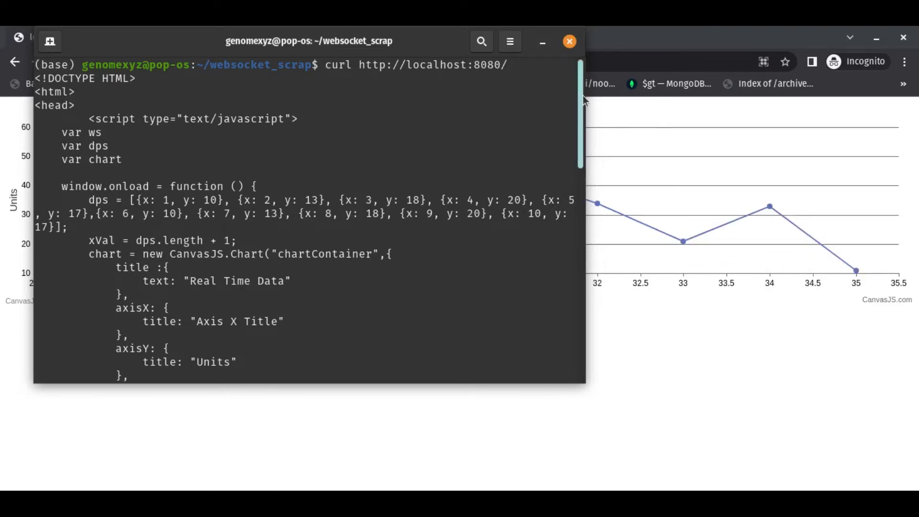
Step: Scroll the curl output down to the ws = new WebSocket(...) connection code
scroll(down, 3)
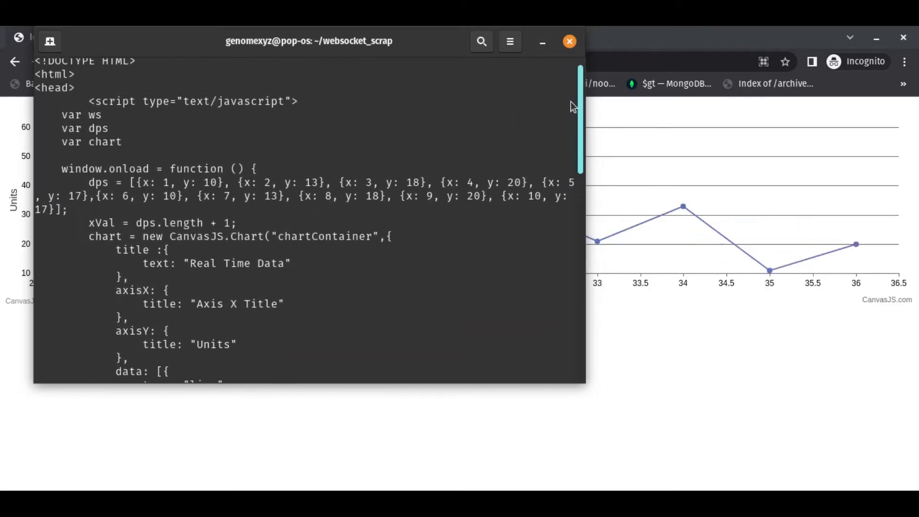
scroll(down, 3)
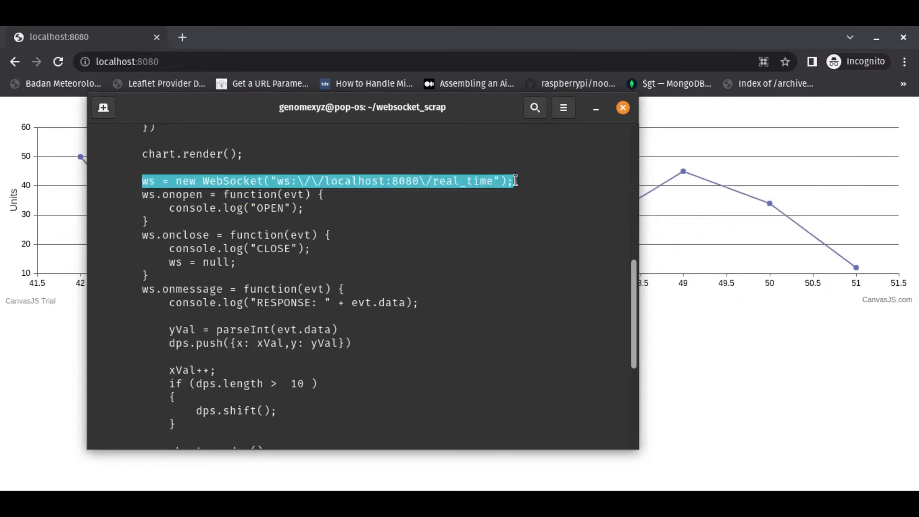
Step: Copy the ws://localhost:8080/real_time address from the source and scroll to the output's end
drag(362, 107, 389, 120)
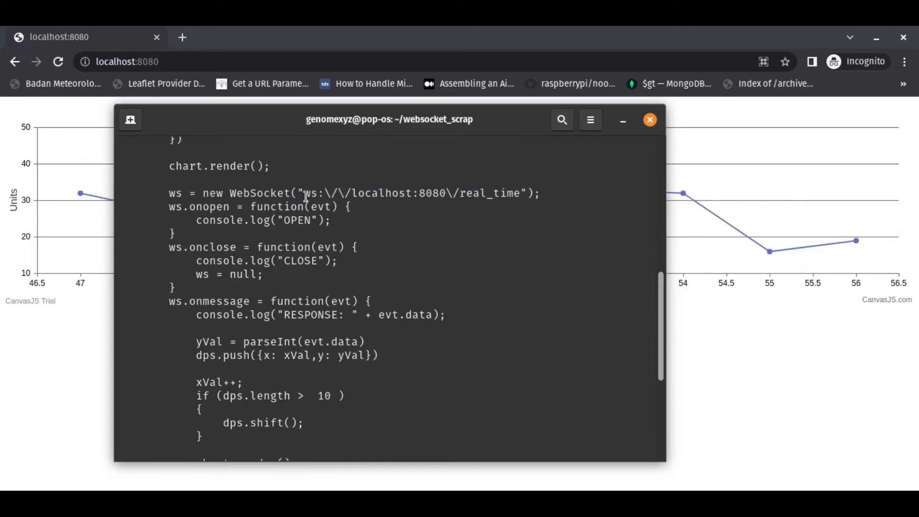
drag(305, 192, 463, 192)
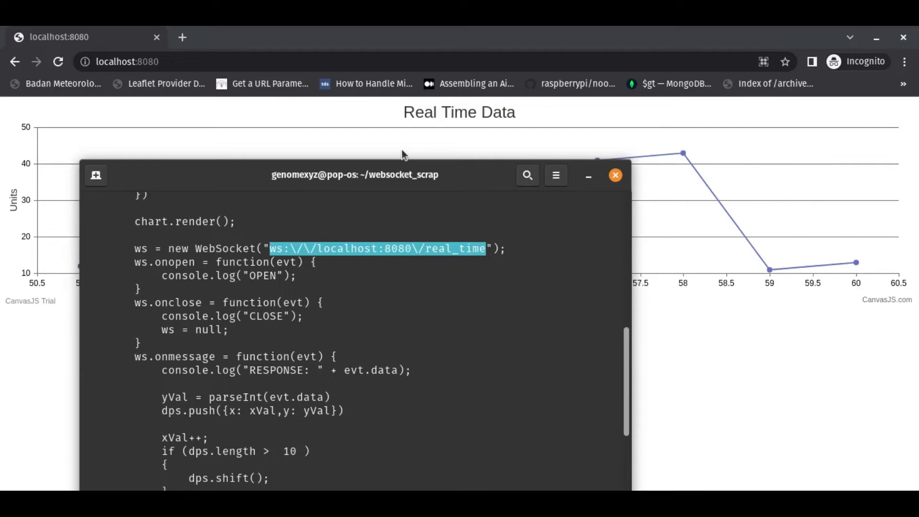
drag(354, 174, 375, 123)
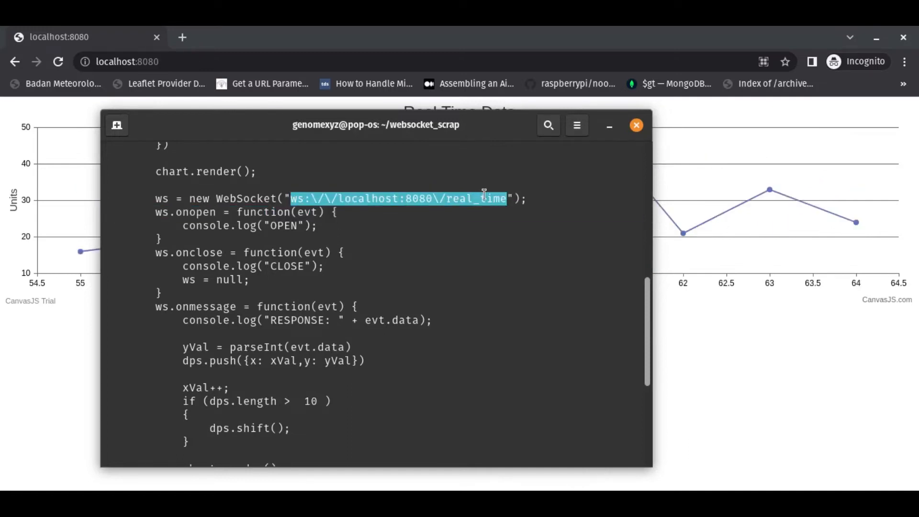
right_click(483, 198)
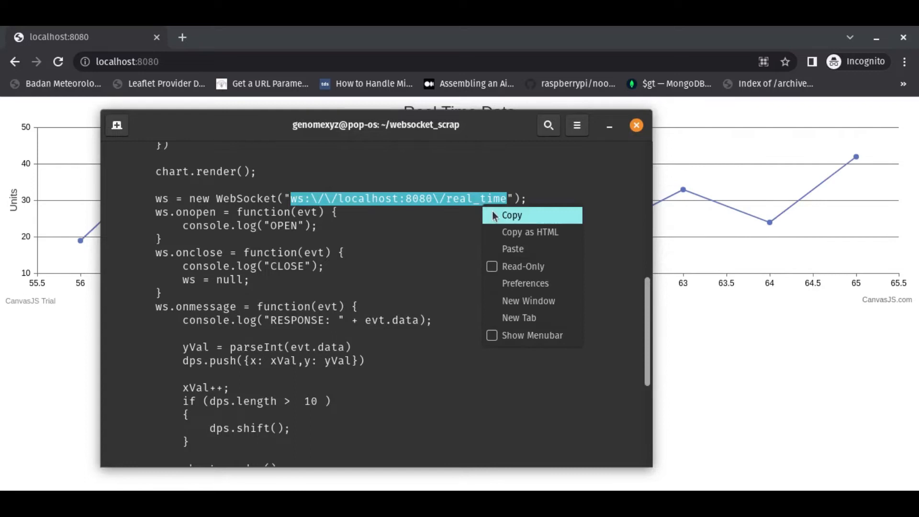
click(510, 215)
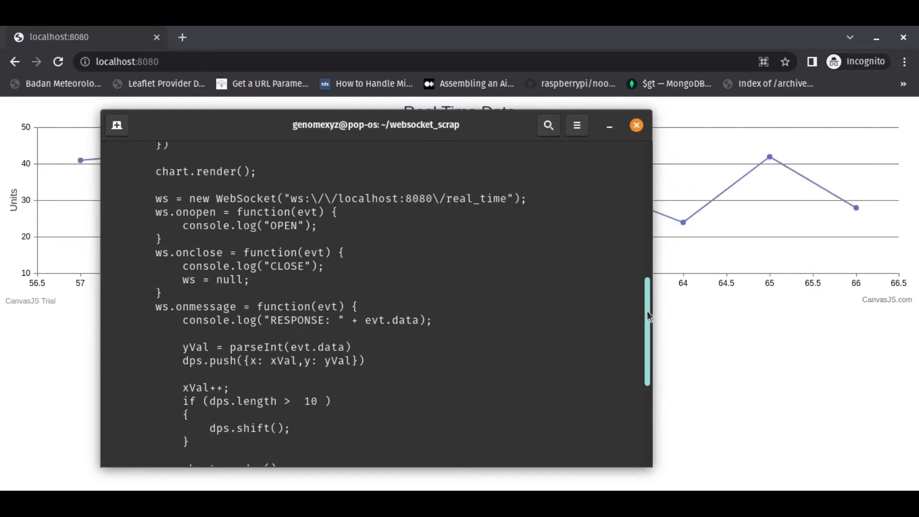
scroll(down, 3)
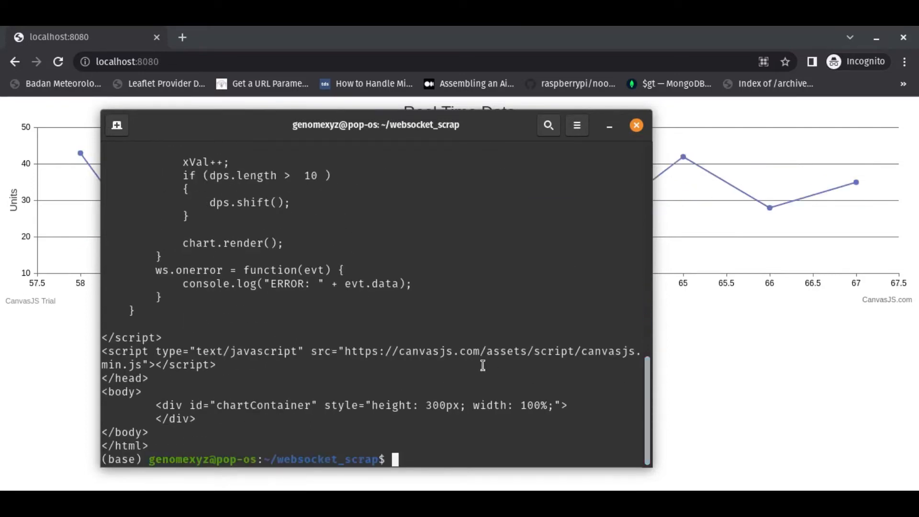
Step: Run curl on the pasted ws:// address, getting Protocol "ws" not supported, then hide the terminal
text(curl)
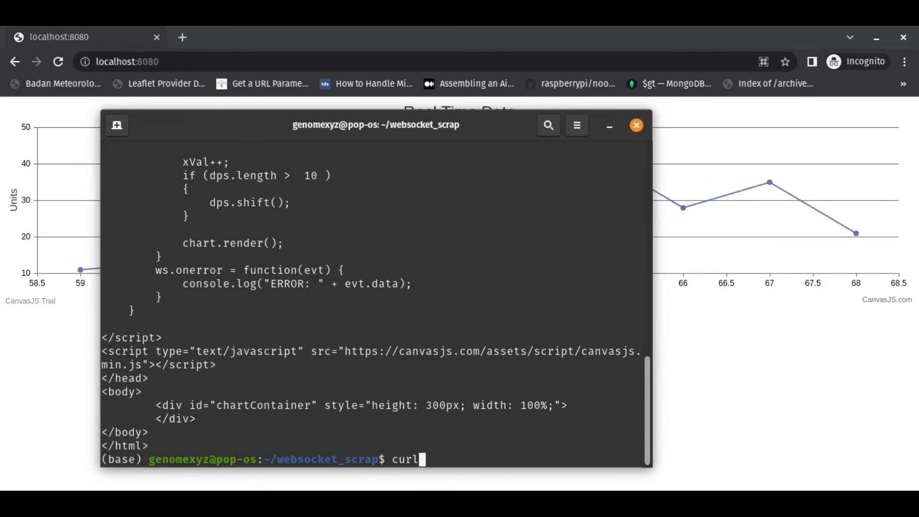
right_click(431, 379)
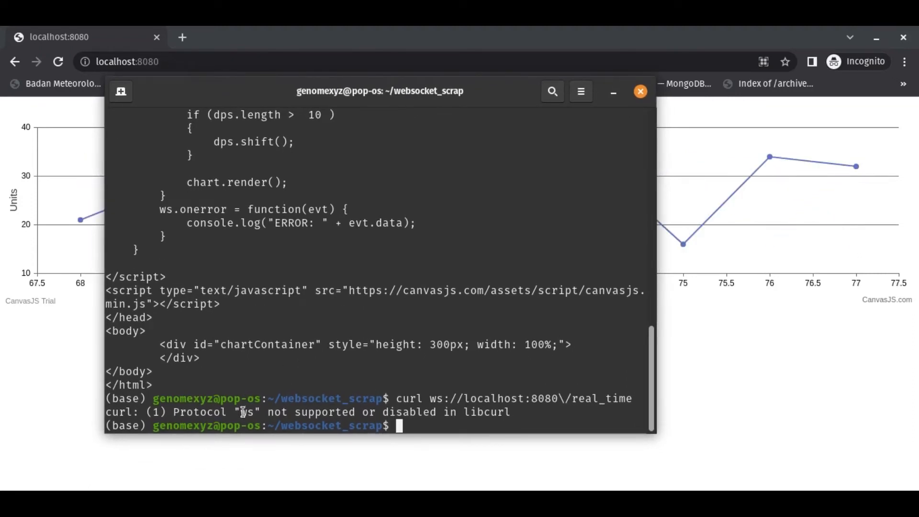
drag(240, 411, 348, 411)
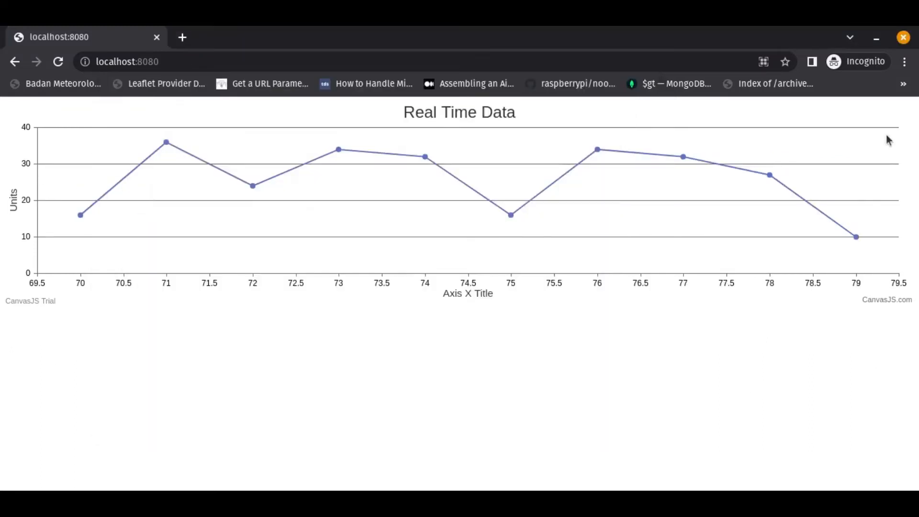
Step: Show Chrome's developer tools Network panel and select the real_time WebSocket request
click(904, 62)
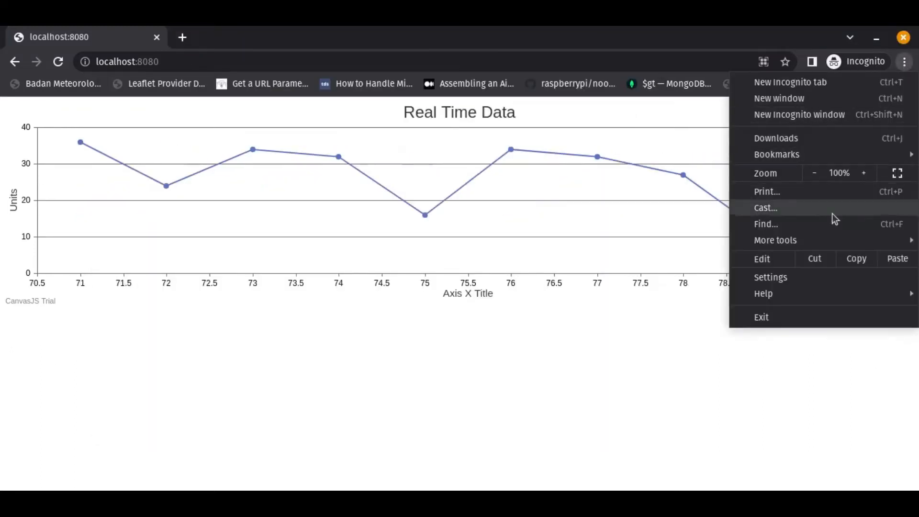
click(775, 239)
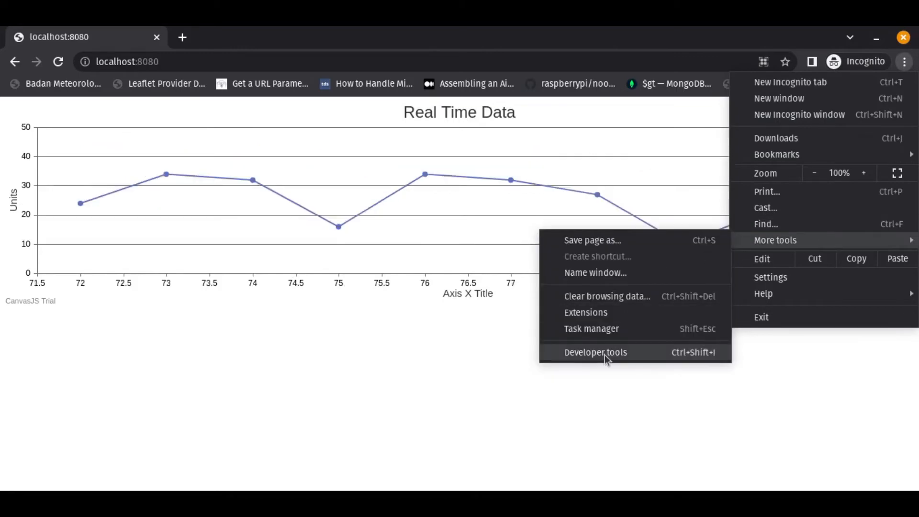
click(594, 351)
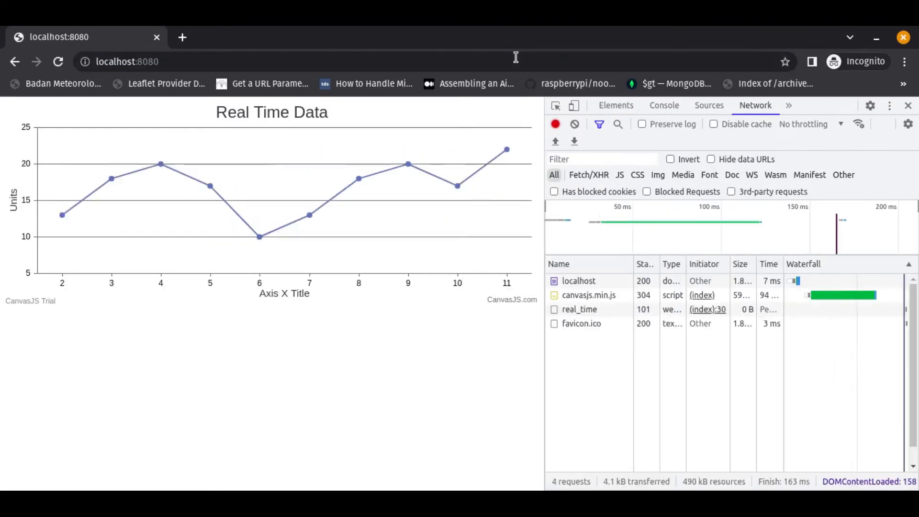
click(578, 309)
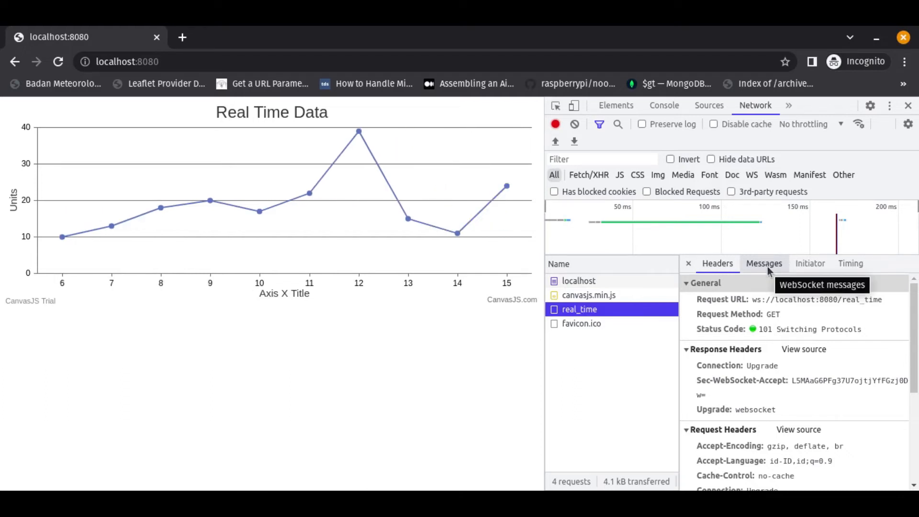
Step: View the real_time request's incoming numeric Messages, then bring the terminal back in front
click(764, 263)
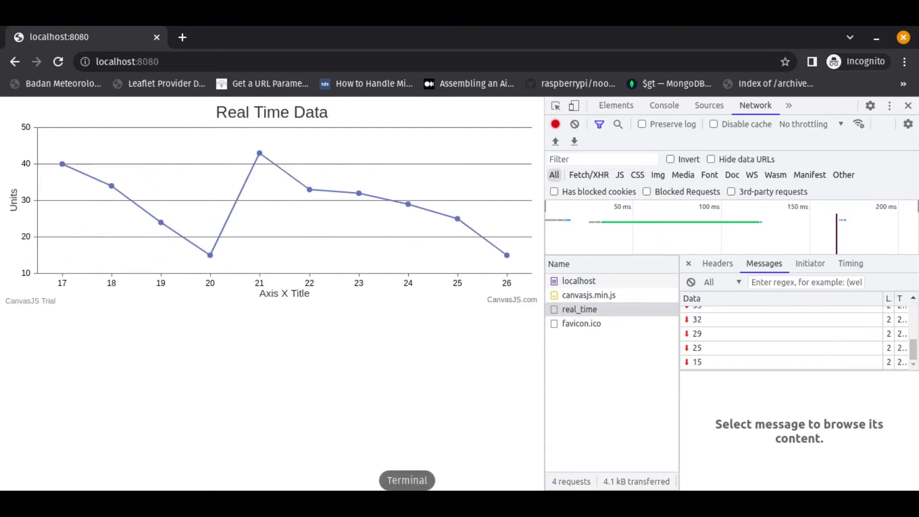
click(406, 479)
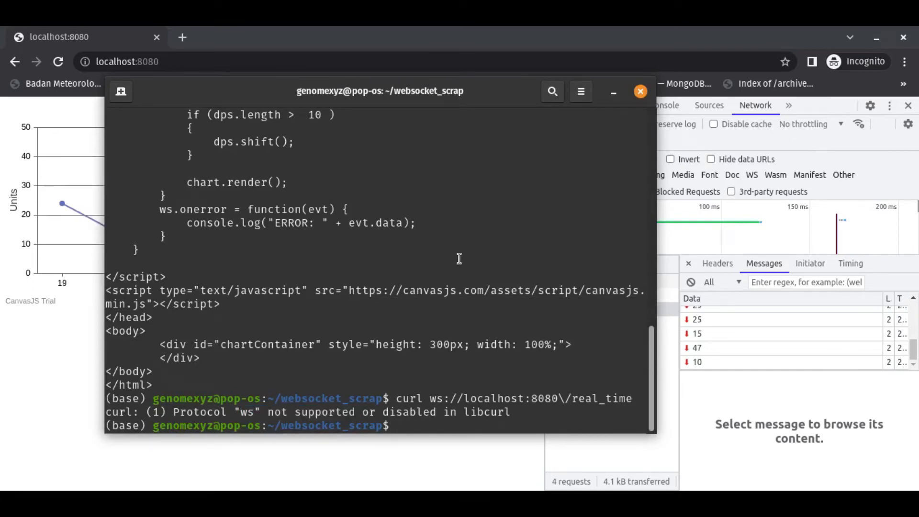
Step: Clear the terminal, run wscat for its help, try npm, and enter npm install wscat
text(cl)
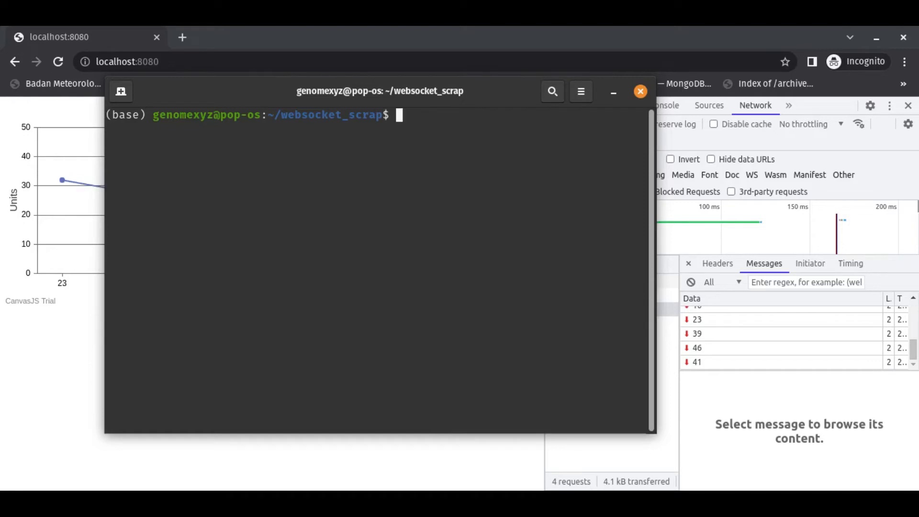
text(wscat)
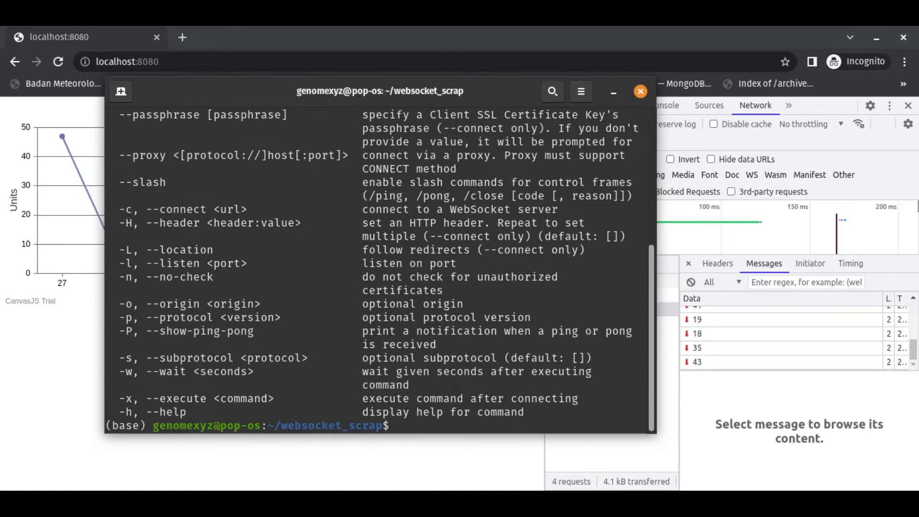
text(npm)
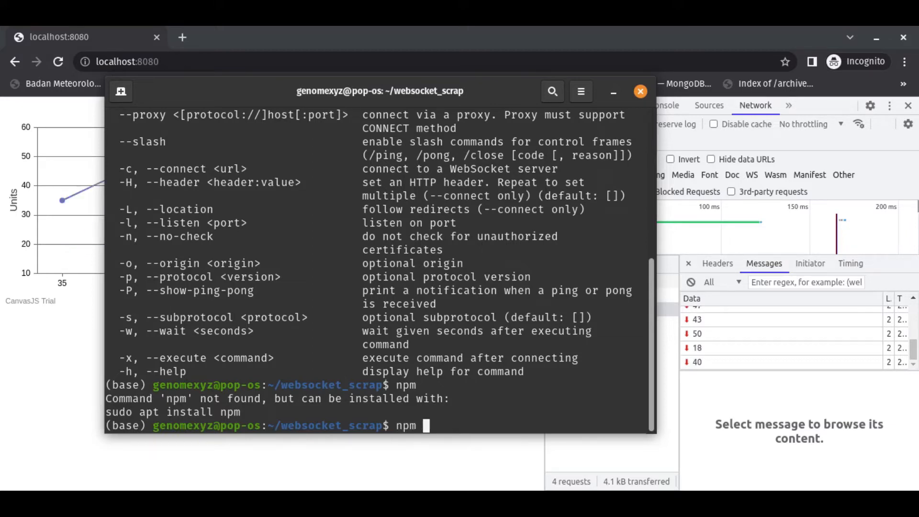
text(install)
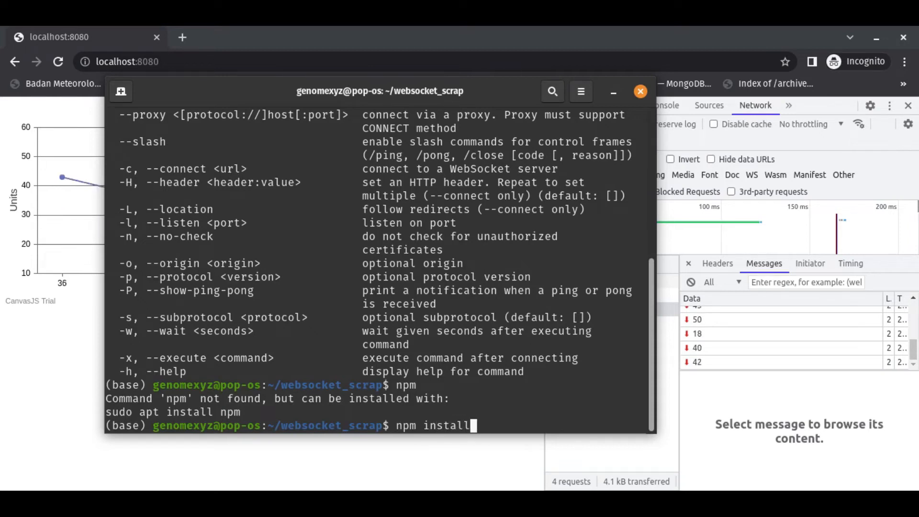
text(wsca)
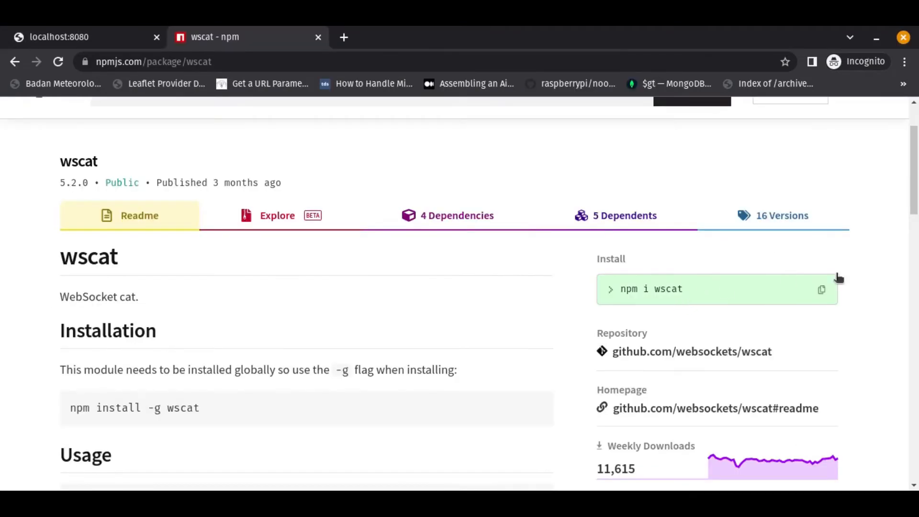
Step: Copy the 'npm i wscat' command from the npmjs.com page and return to the terminal
click(820, 289)
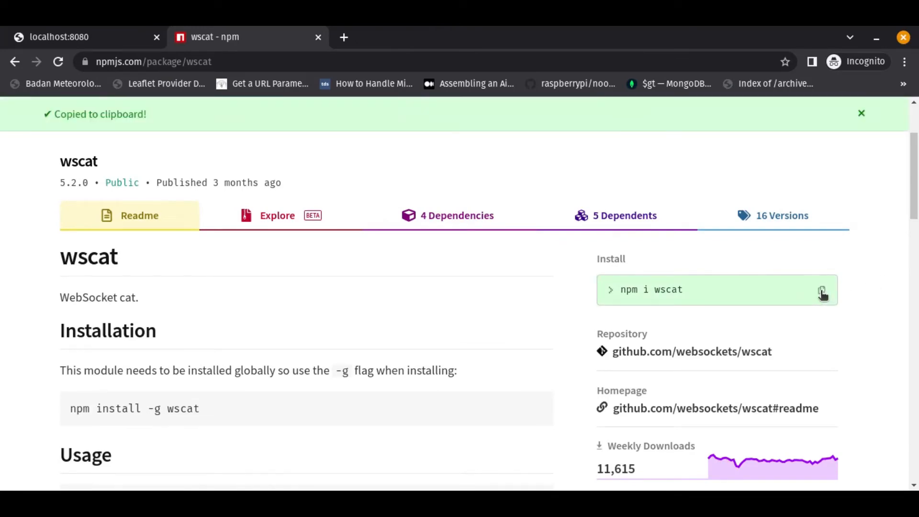
click(82, 36)
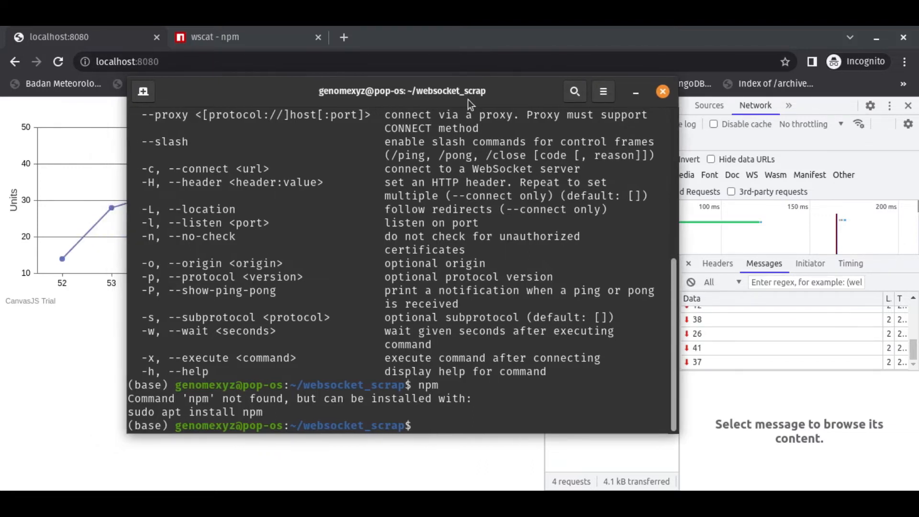
Step: Connect wscat -c ws://localhost:8080/real_time to stream the chart's incoming numbers
text(wscat)
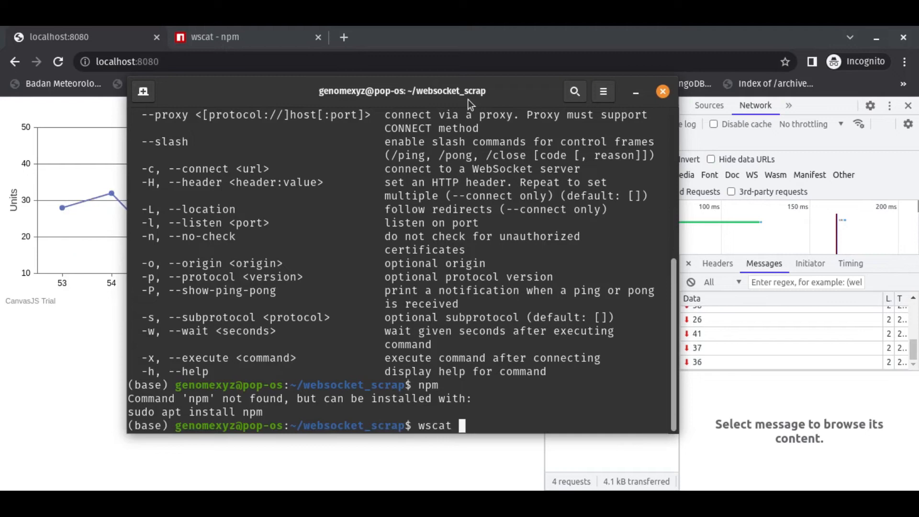
text(-c)
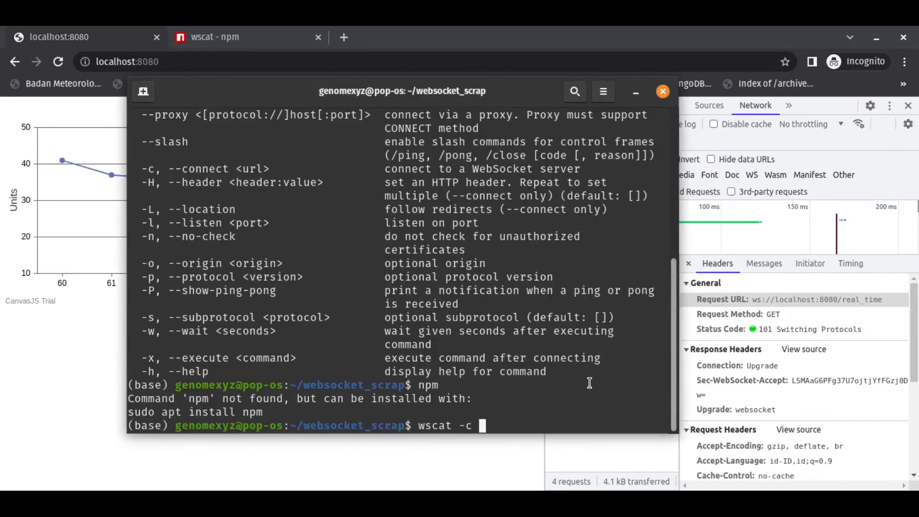
text(ws://localhost:8080/real_time)
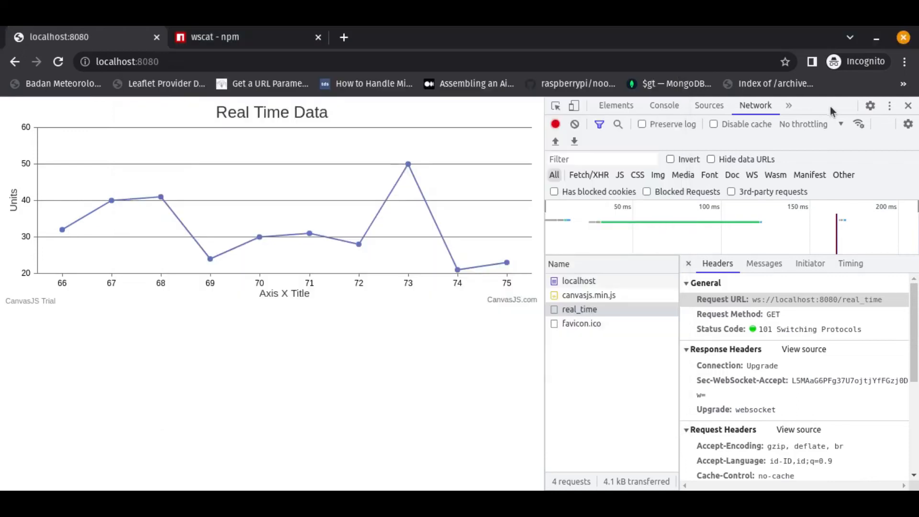
click(764, 263)
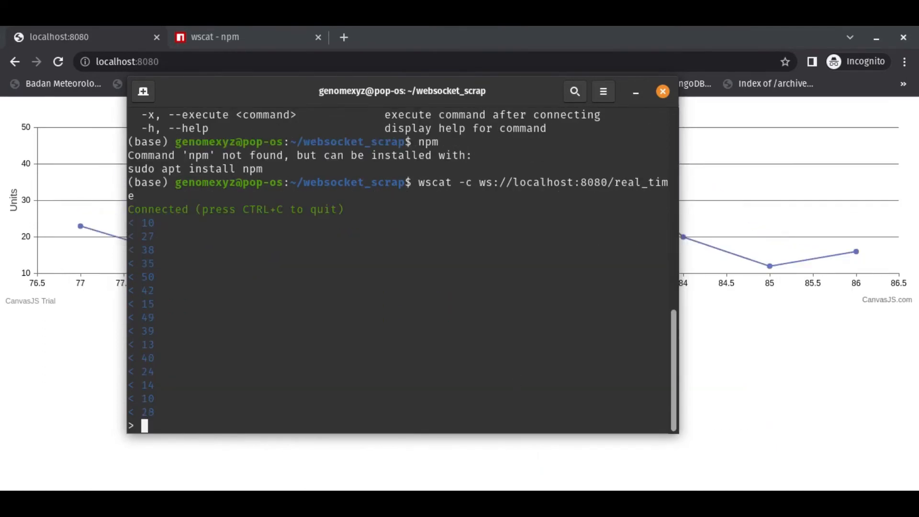
Step: Quit wscat with Ctrl+C, returning to the shell prompt after the received numbers
key(ctrl+c)
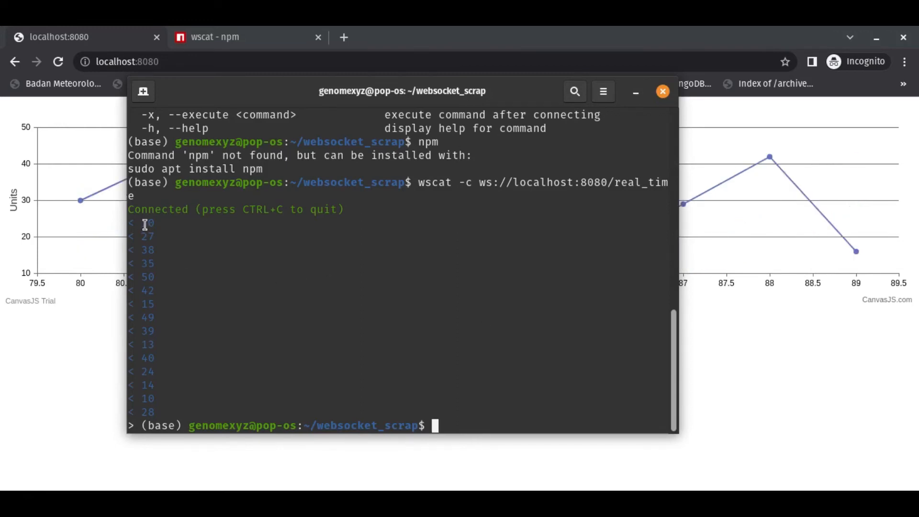
drag(145, 223, 166, 398)
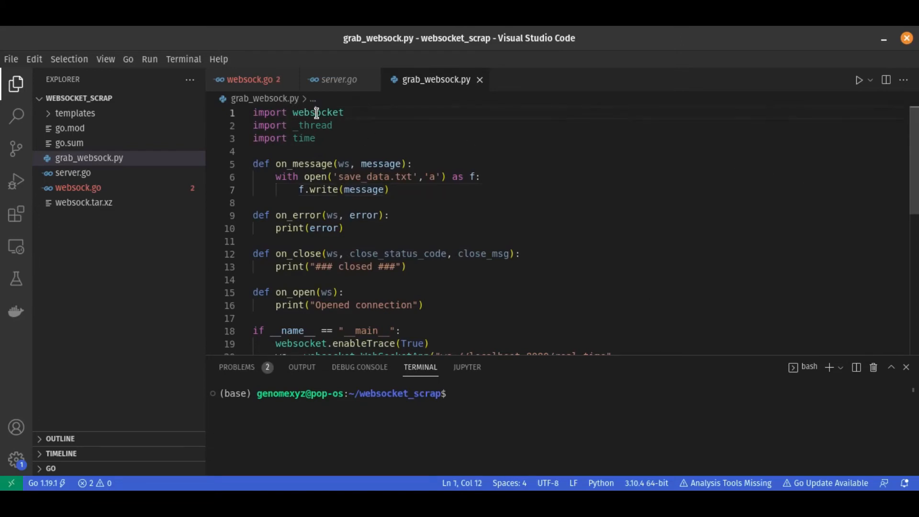
double_click(316, 113)
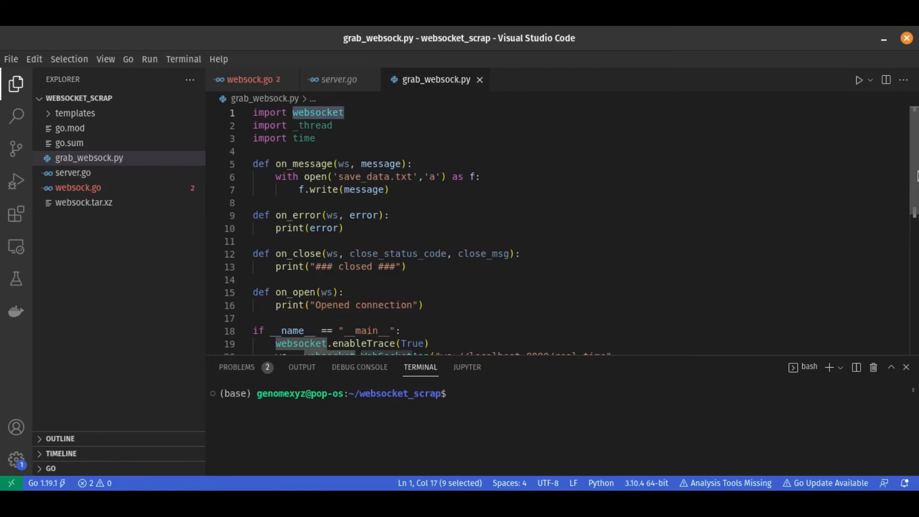
mouse_move(295, 112)
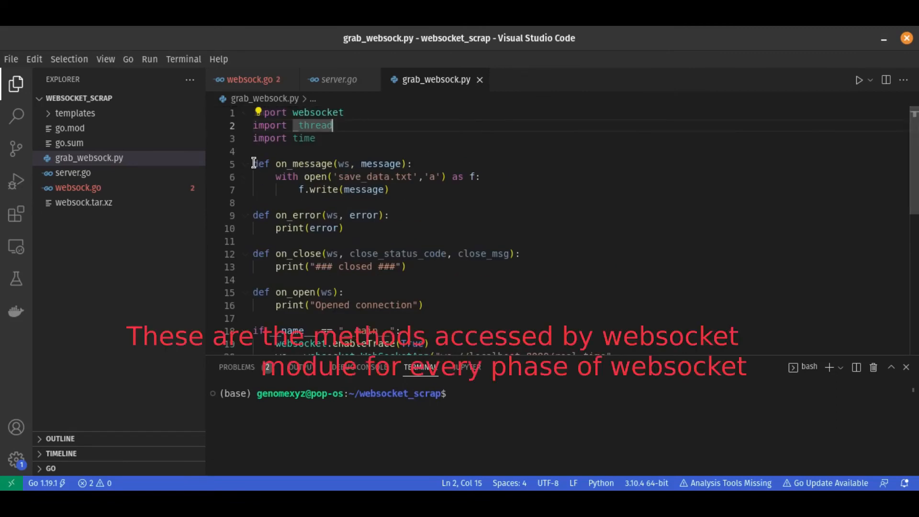
drag(253, 163, 435, 304)
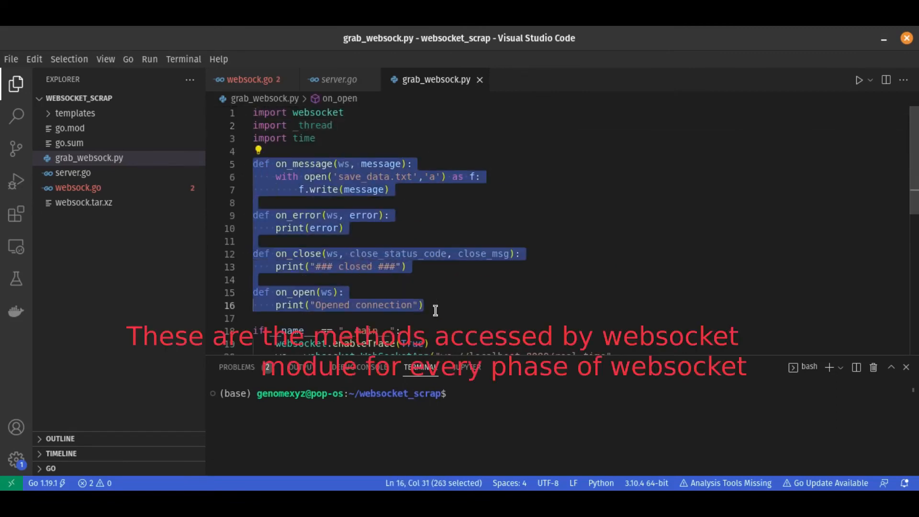
click(424, 304)
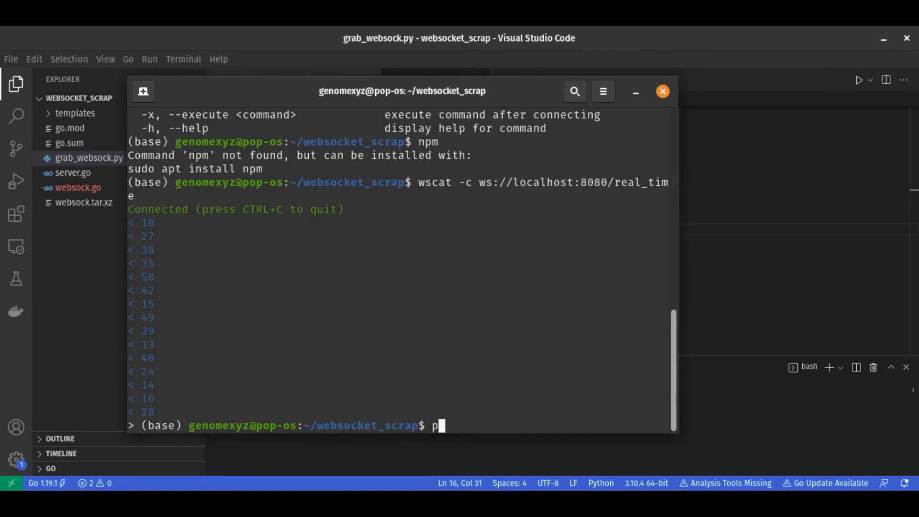
Step: Run python grab_websock.py from the websocket_scrap folder, creating save_data.txt
text(ython)
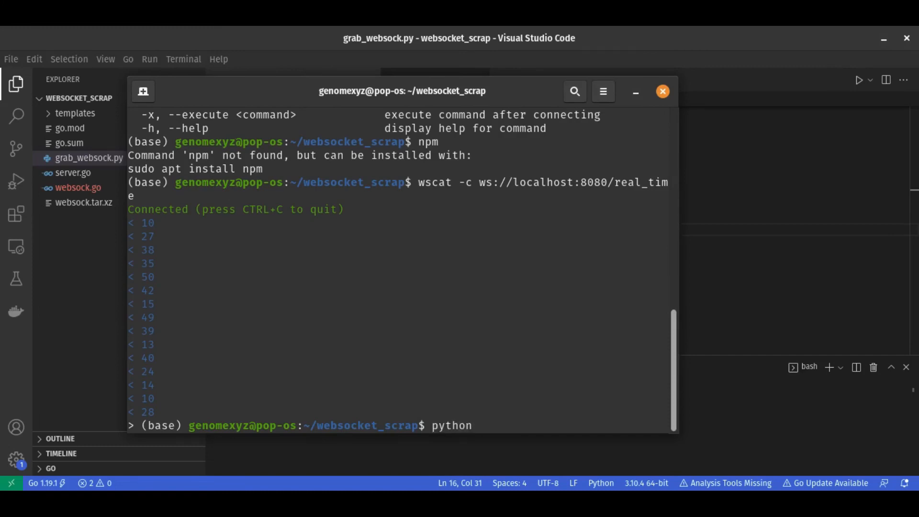
text(h)
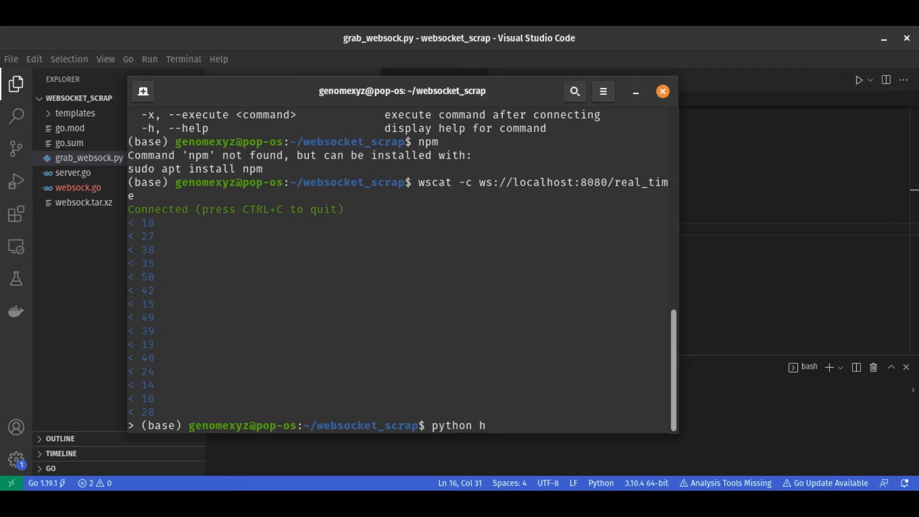
text(grab_websock.py)
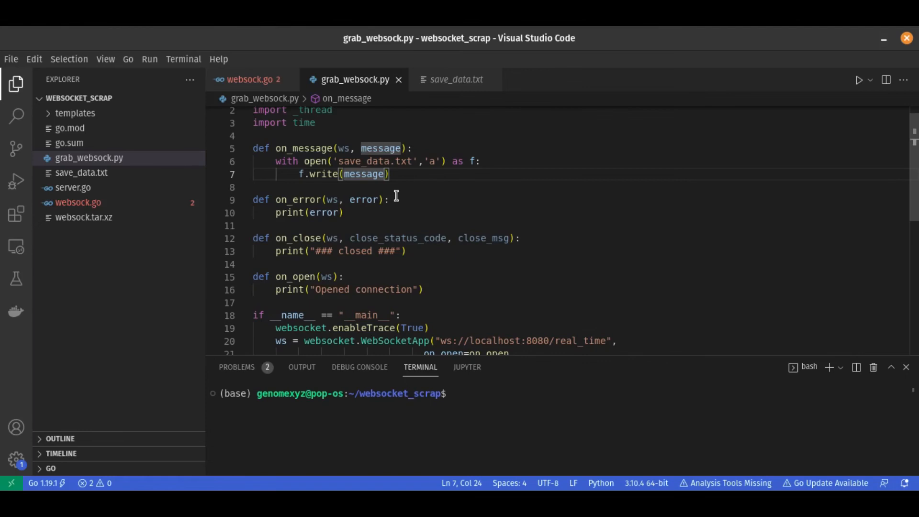
Step: Change line 7 to f.write(message+',') and save grab_websock.py
text(+)
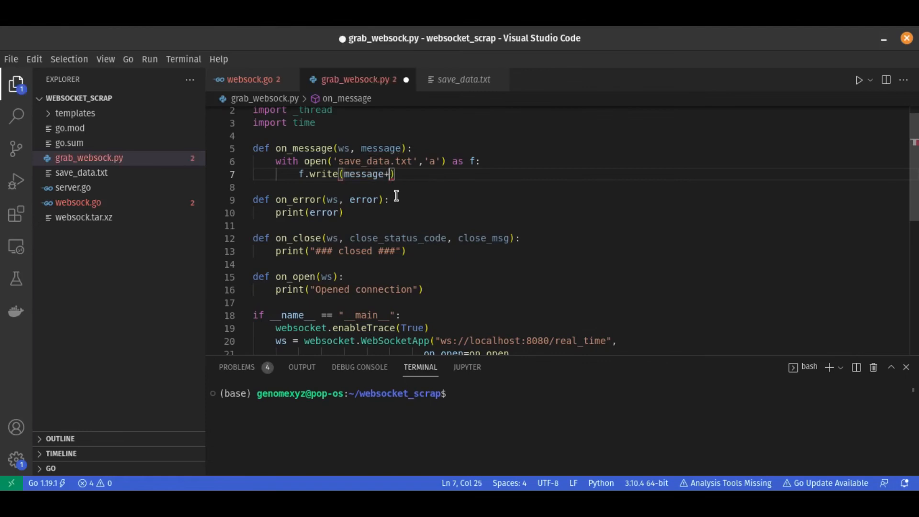
text(,')
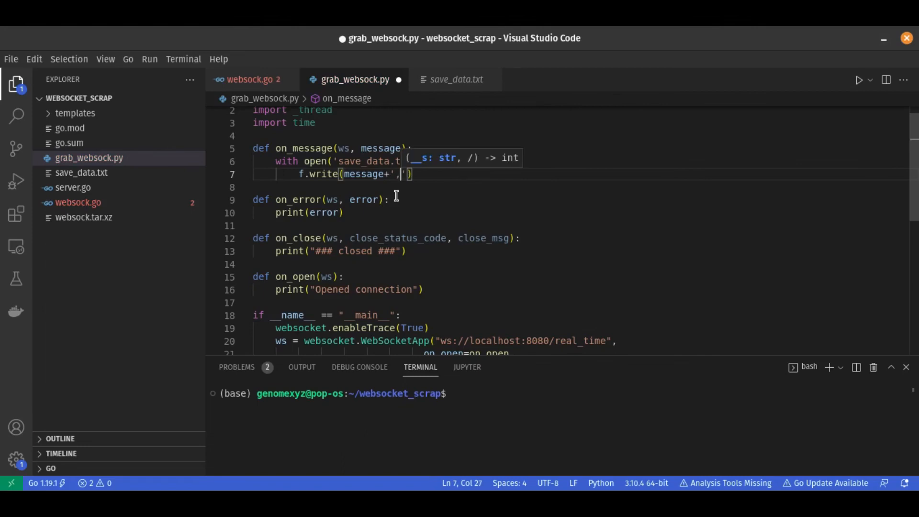
key(ctrl+s)
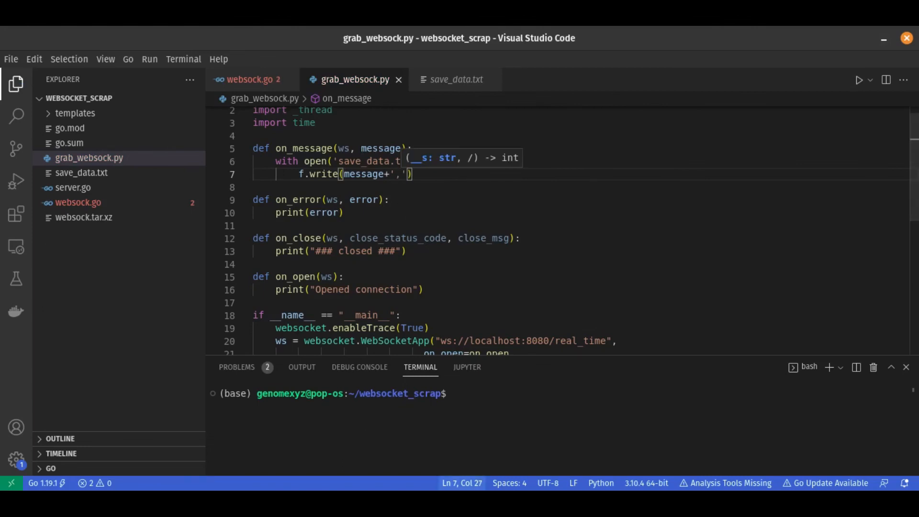
click(456, 80)
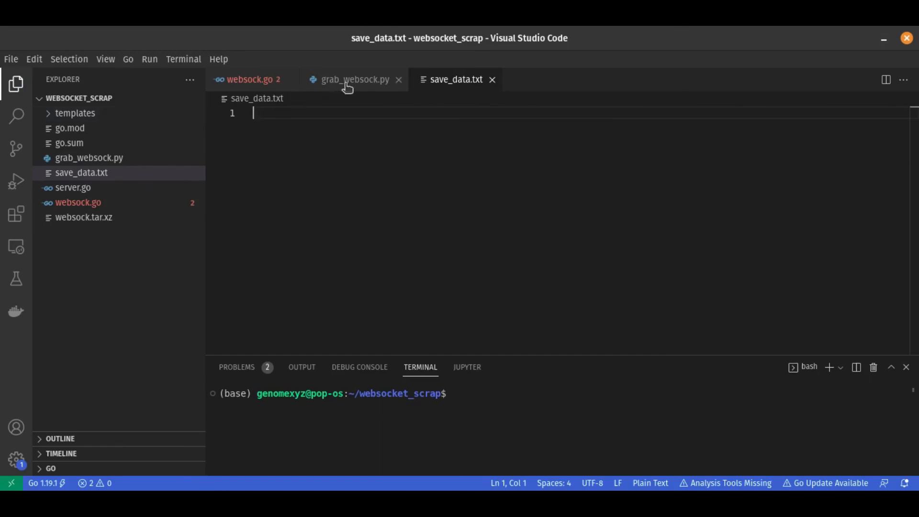
Step: Watch save_data.txt fill with streamed values 25,29,14,22,17,50
click(353, 79)
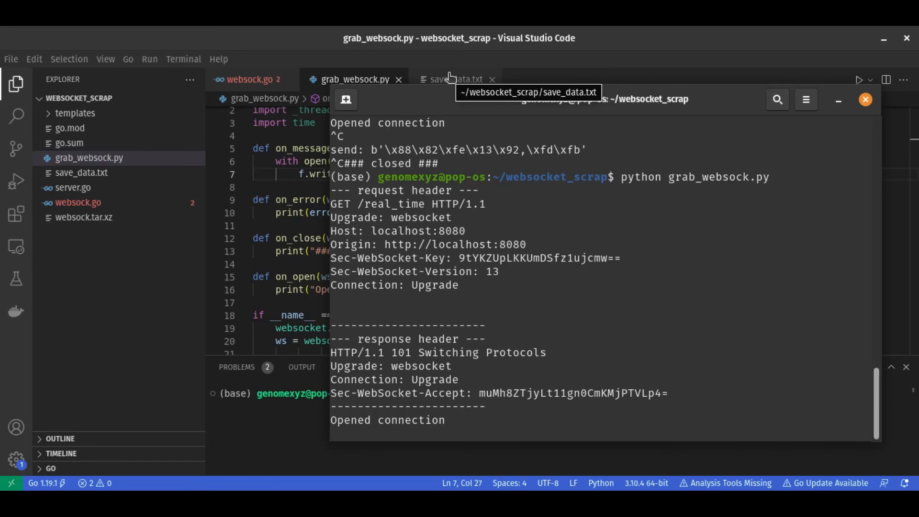
click(455, 79)
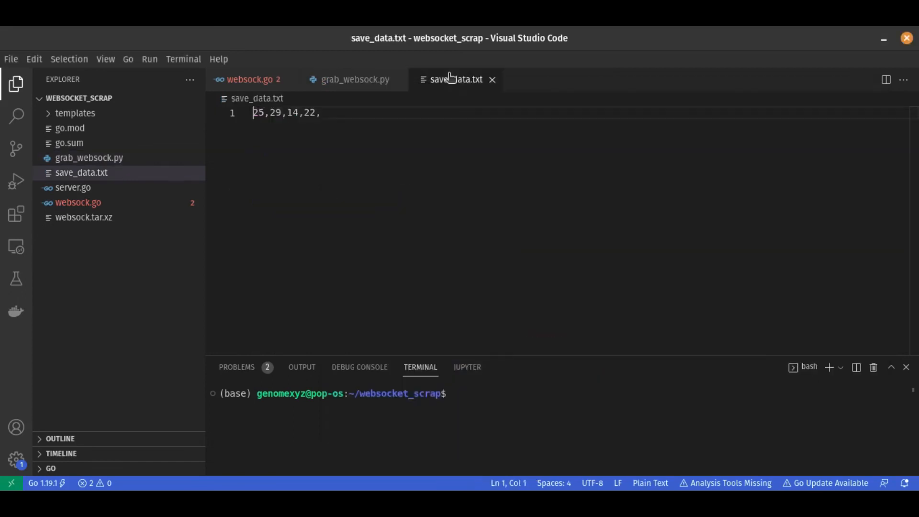
text(17,)
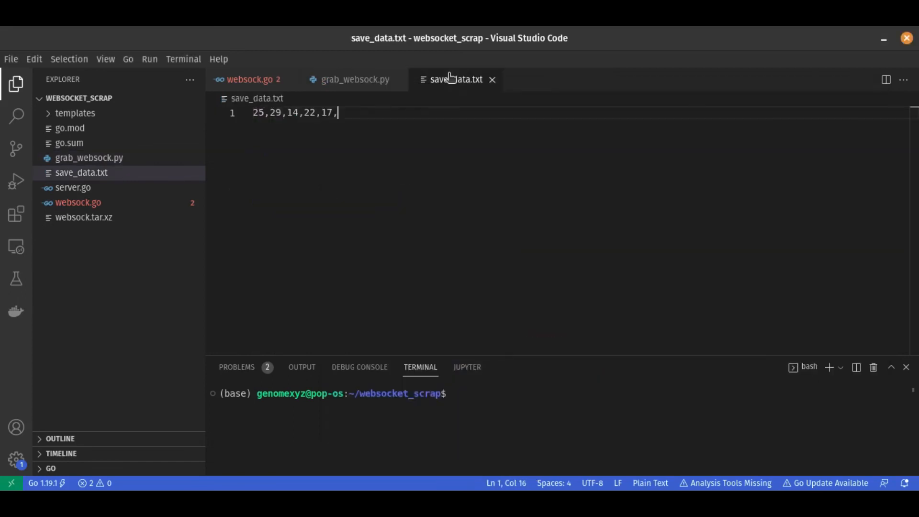
text(50,)
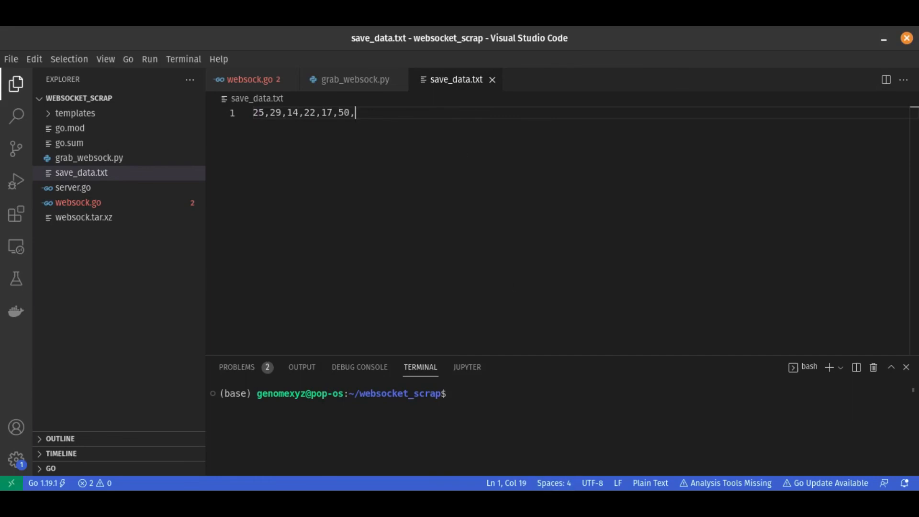